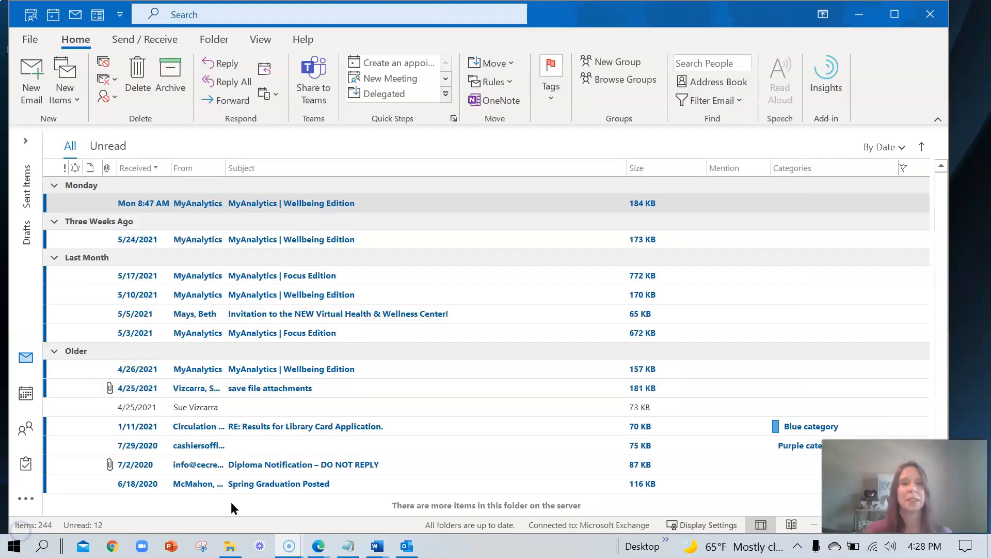
mouse_move(32, 80)
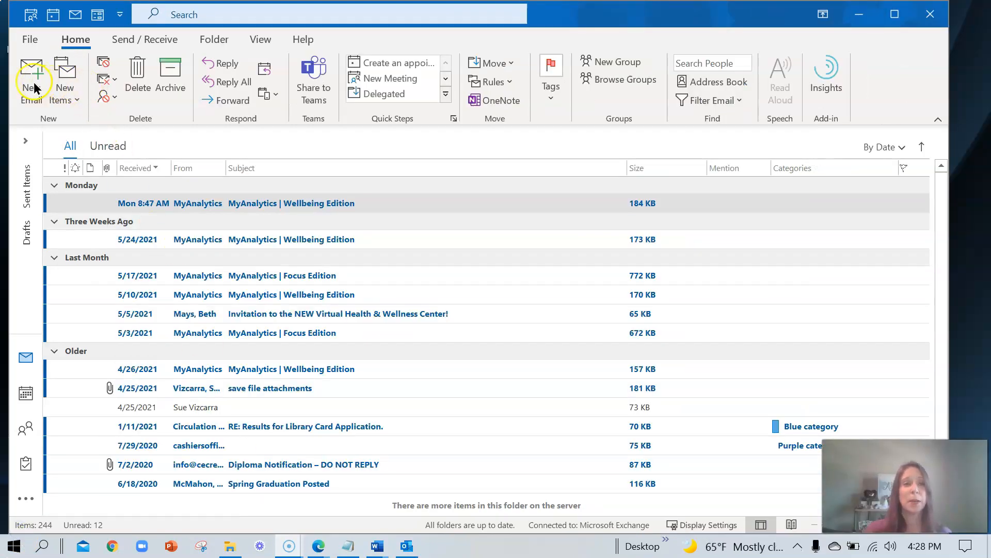
Start a new email message to hold the job-seeker reply text
click(32, 75)
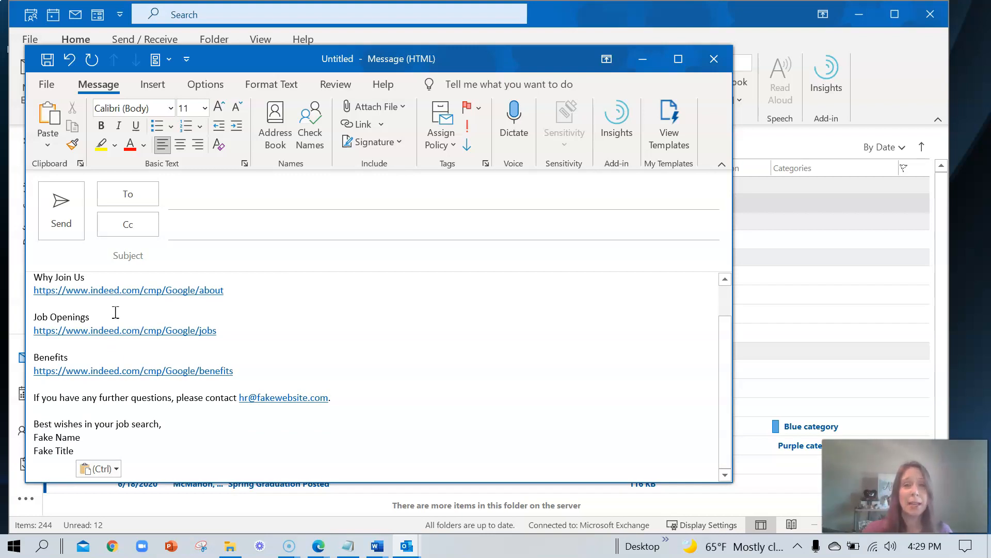
Select the whole message body and show the Quick Parts gallery with Job Seeker and MDoA
key(Ctrl+a)
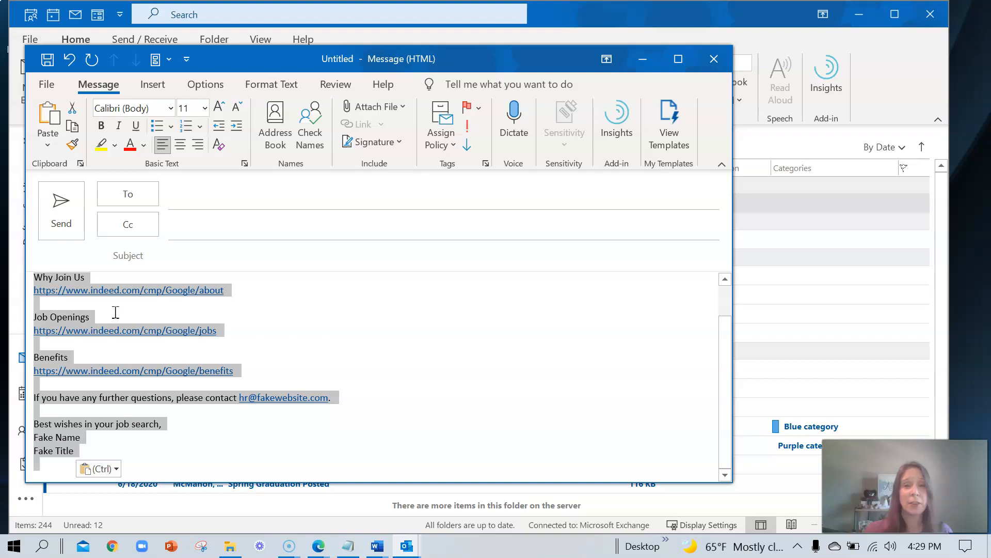
mouse_move(117, 320)
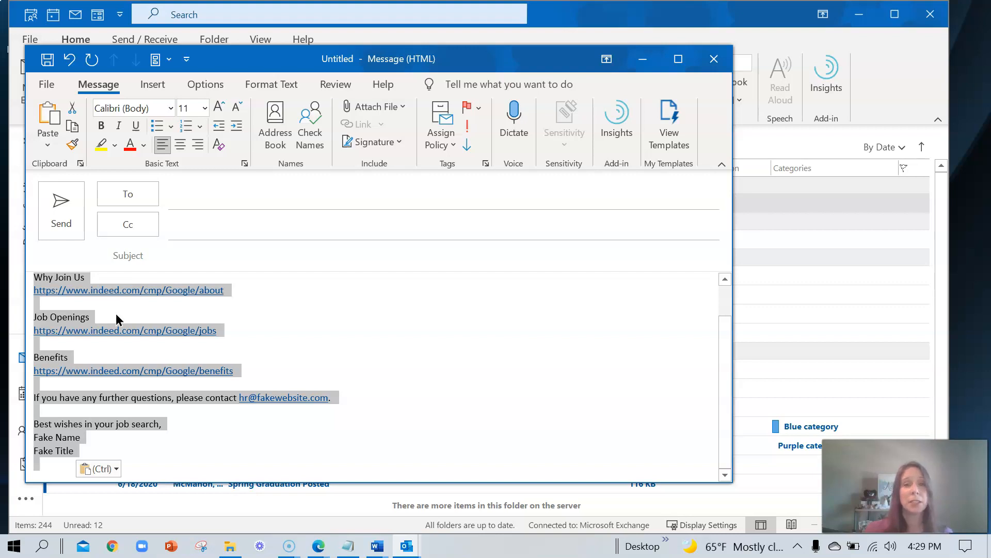
mouse_move(154, 104)
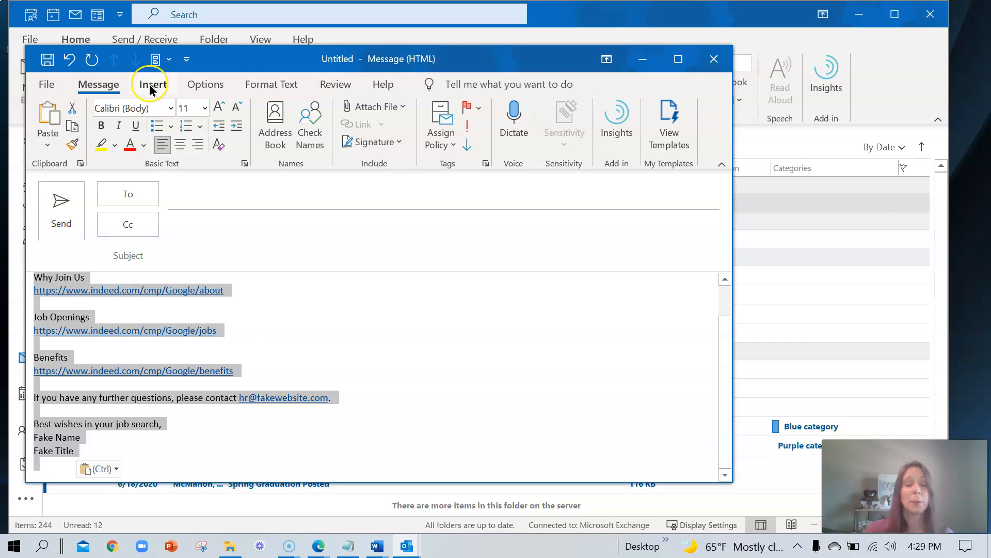
click(153, 84)
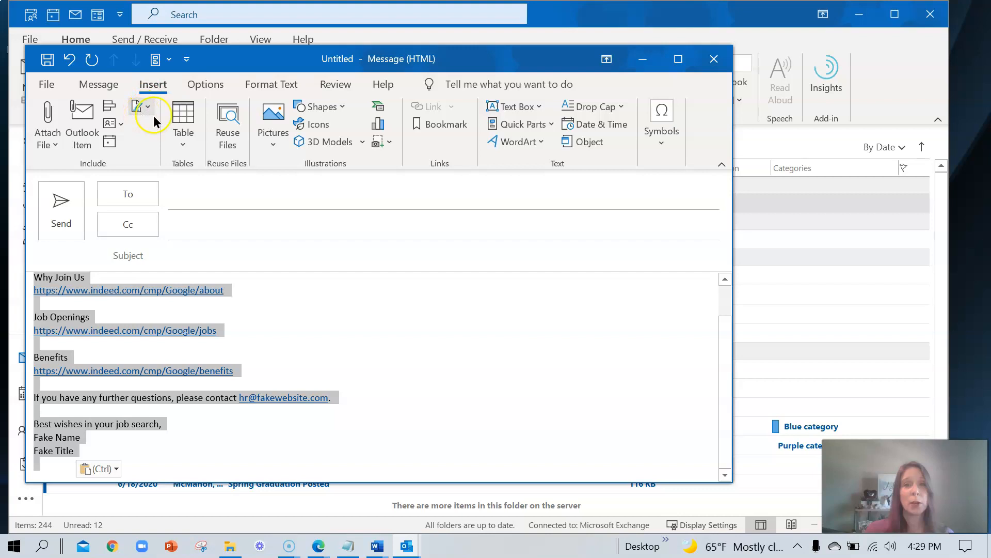
mouse_move(542, 125)
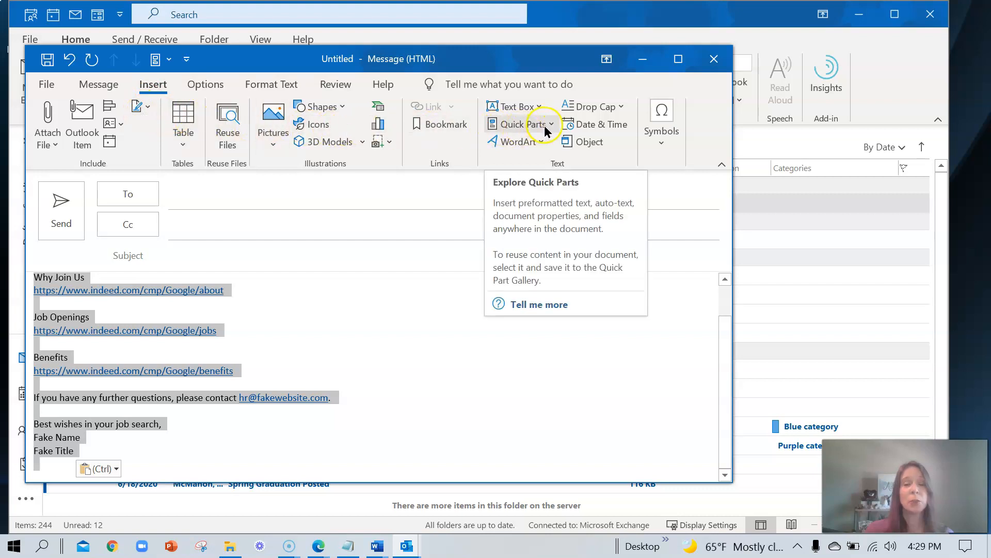
mouse_move(552, 126)
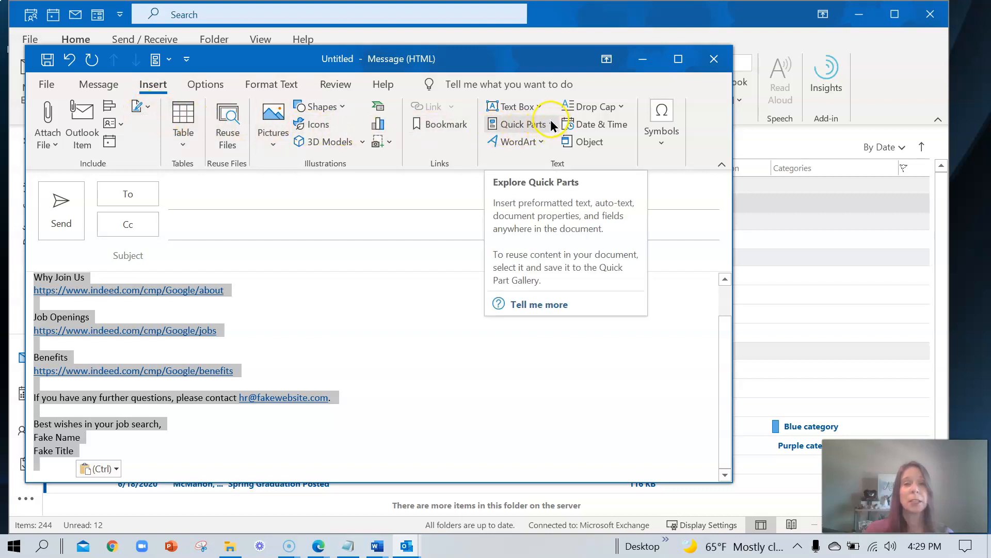
click(519, 124)
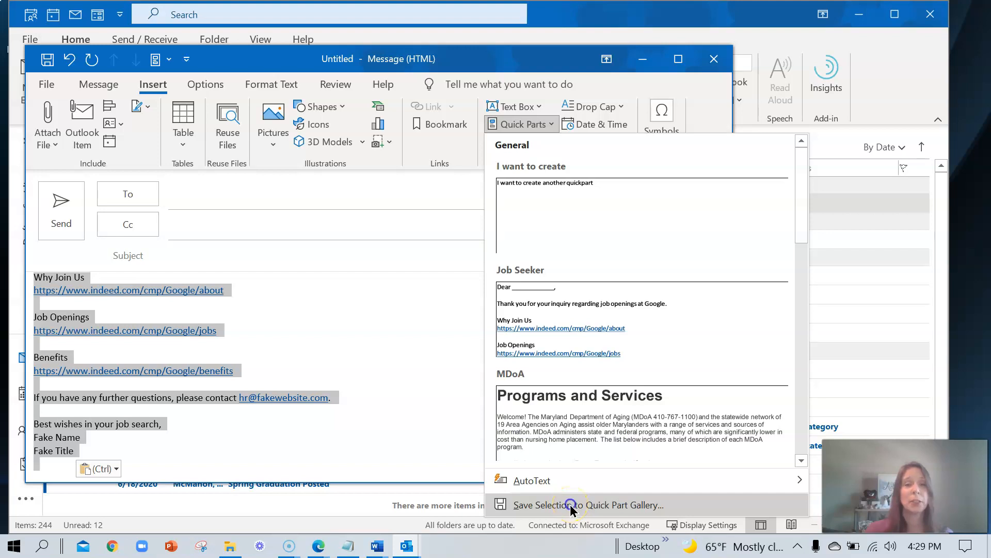
Save the selected text as a Quick Part named 'Thank you' and close the message
click(568, 505)
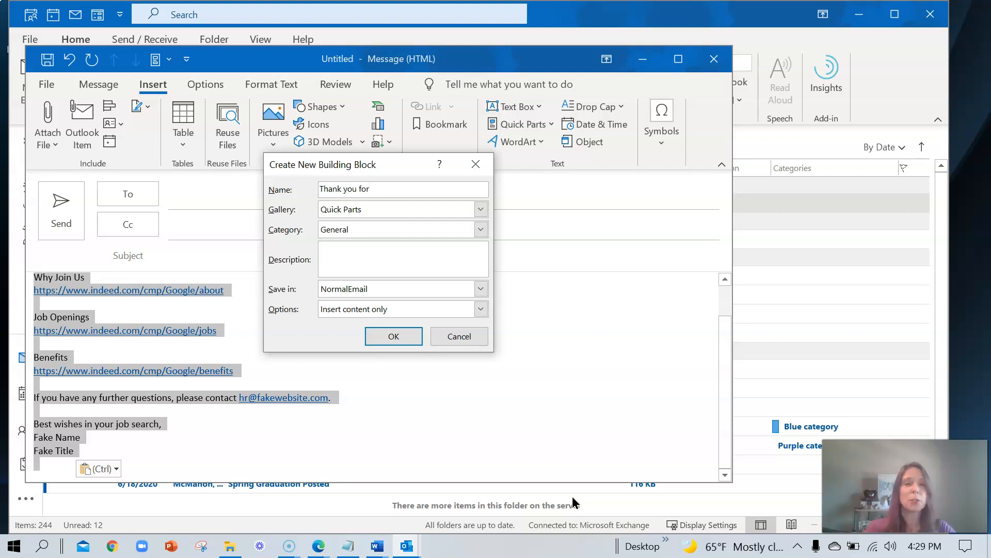
key(BackSpace)
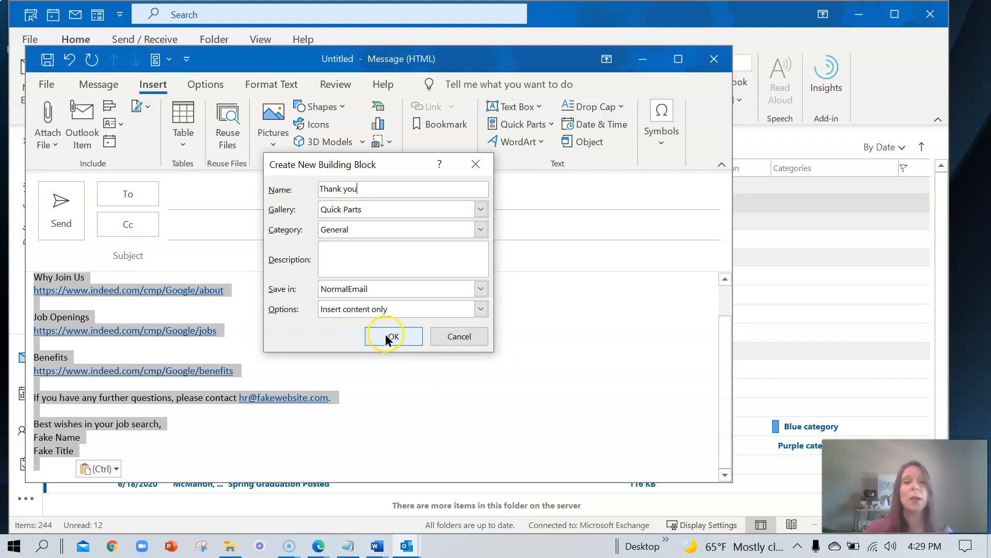
click(394, 336)
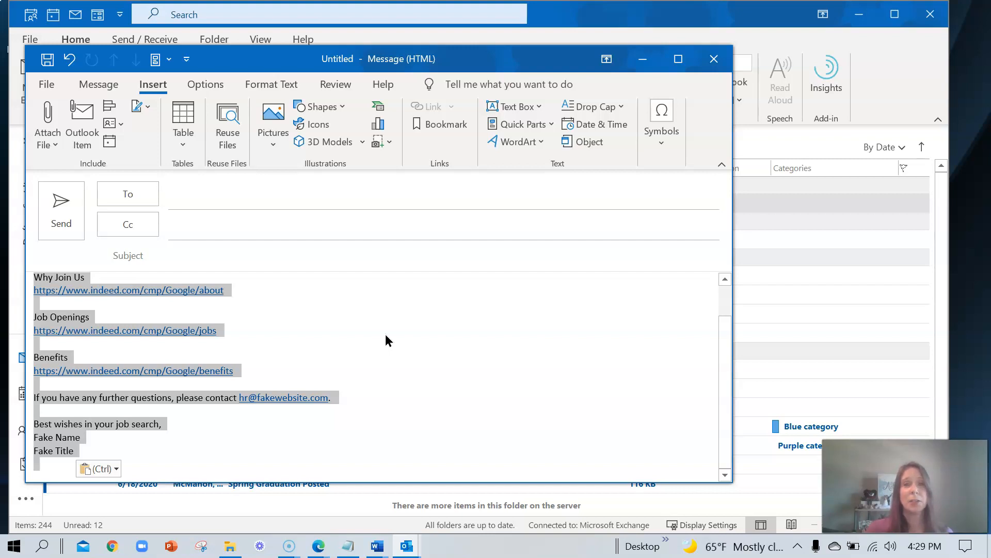
mouse_move(240, 406)
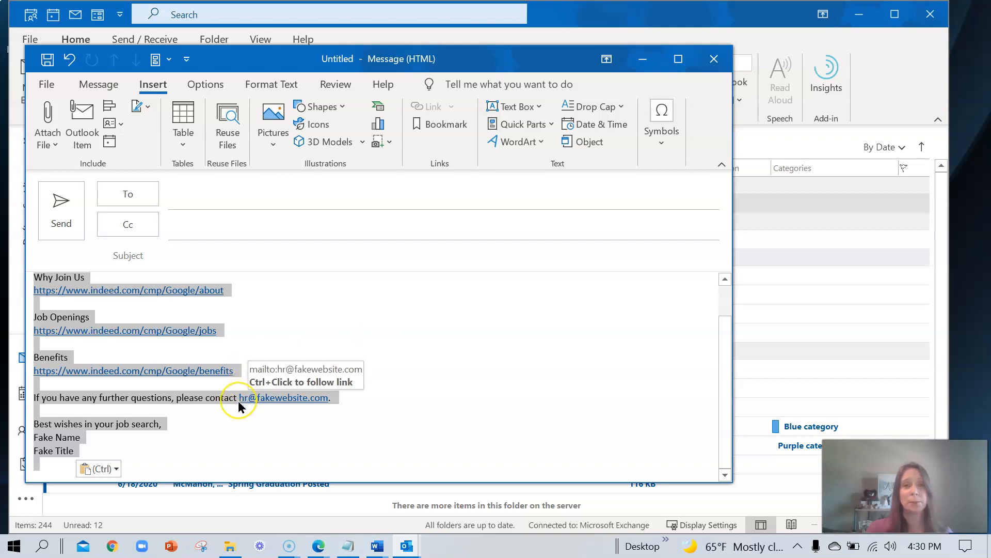
click(714, 59)
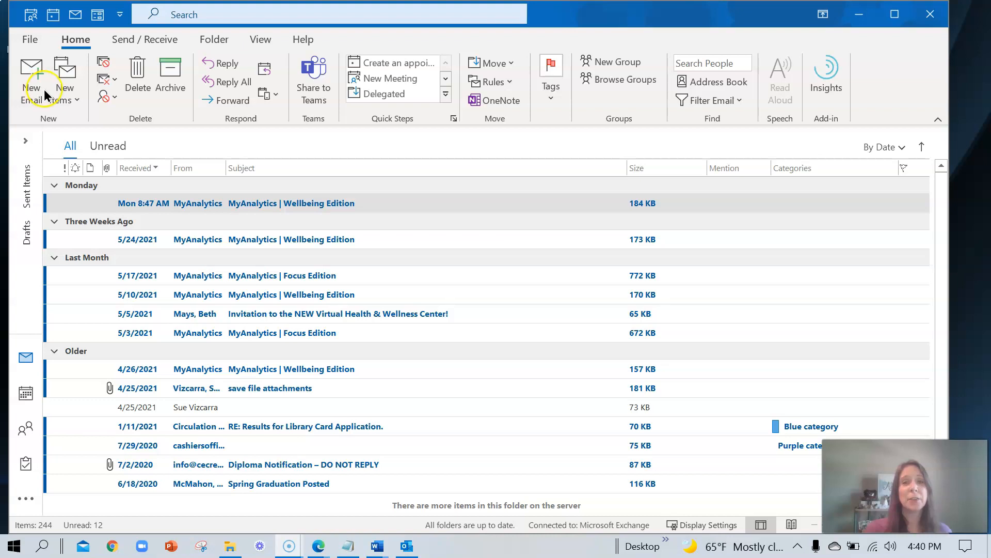
Paste the tiger photo into a new message body and select it
click(31, 78)
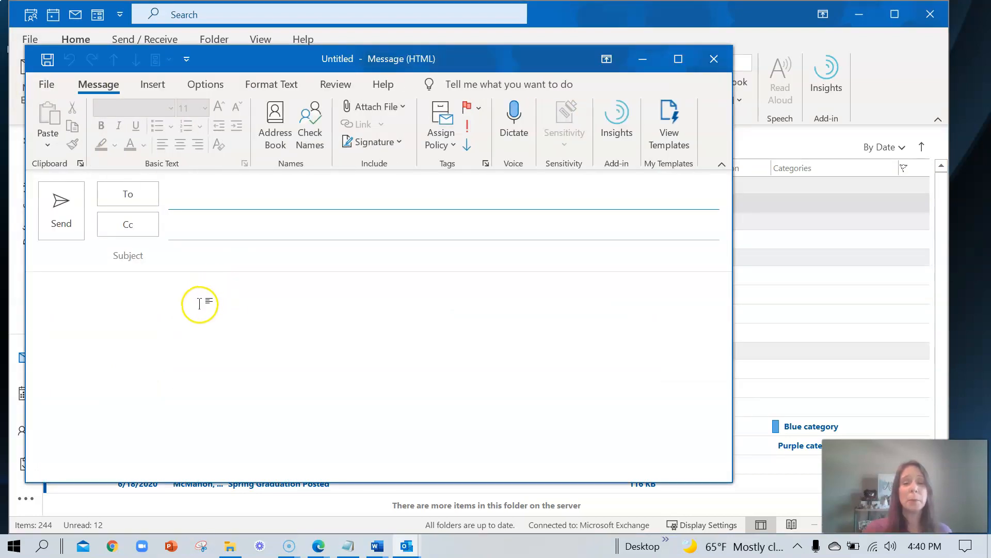
click(199, 303)
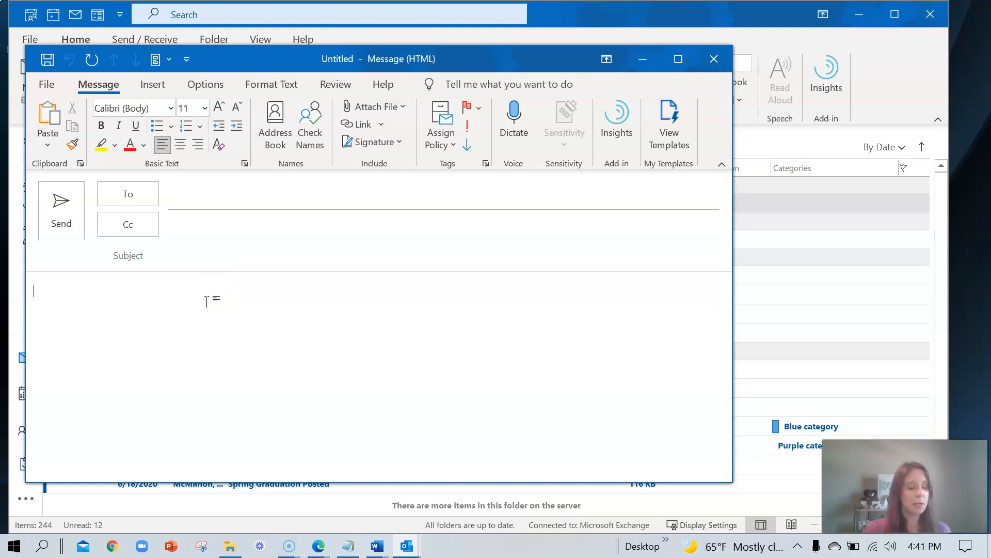
key(ctrl+v)
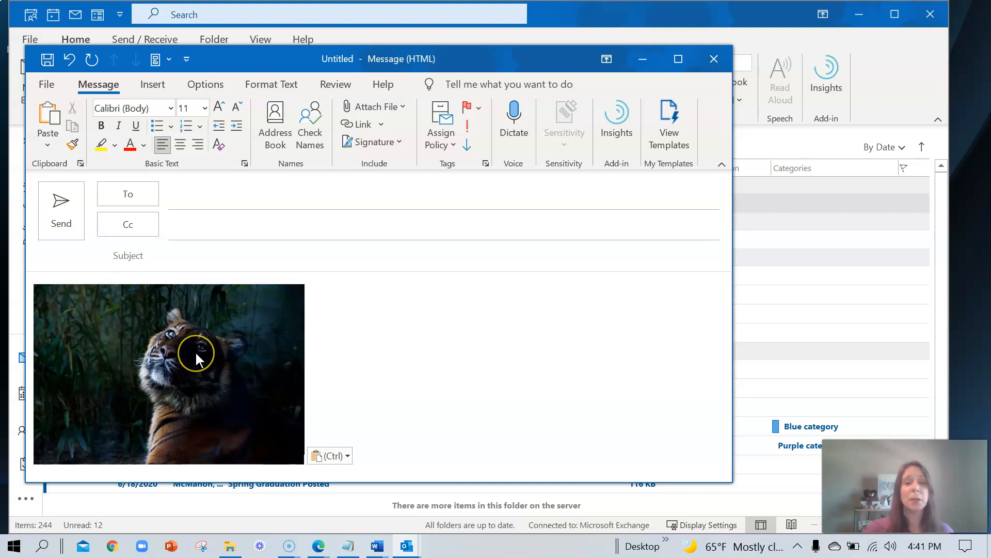
click(199, 358)
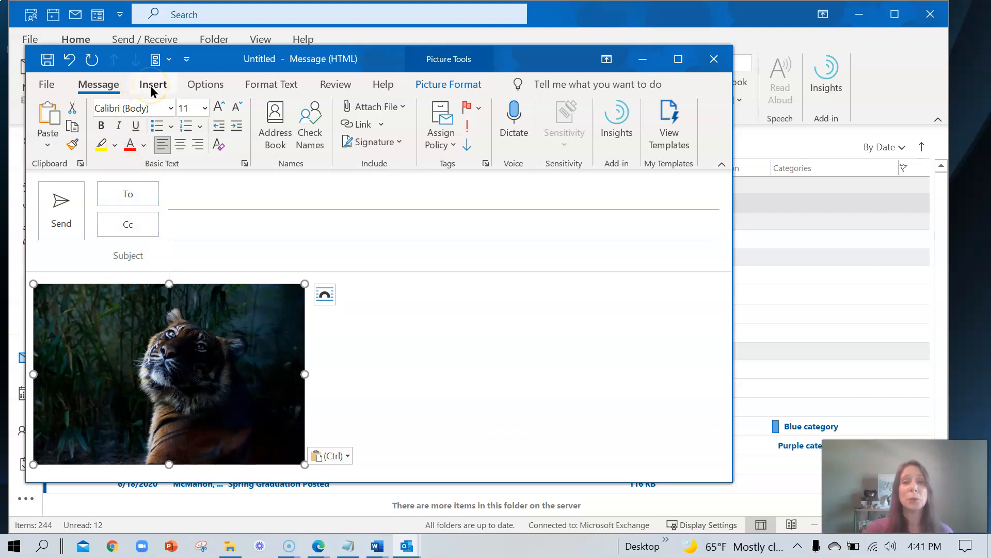
Save the selected tiger photo to the Quick Part Gallery under the name 'Tiger'
click(153, 84)
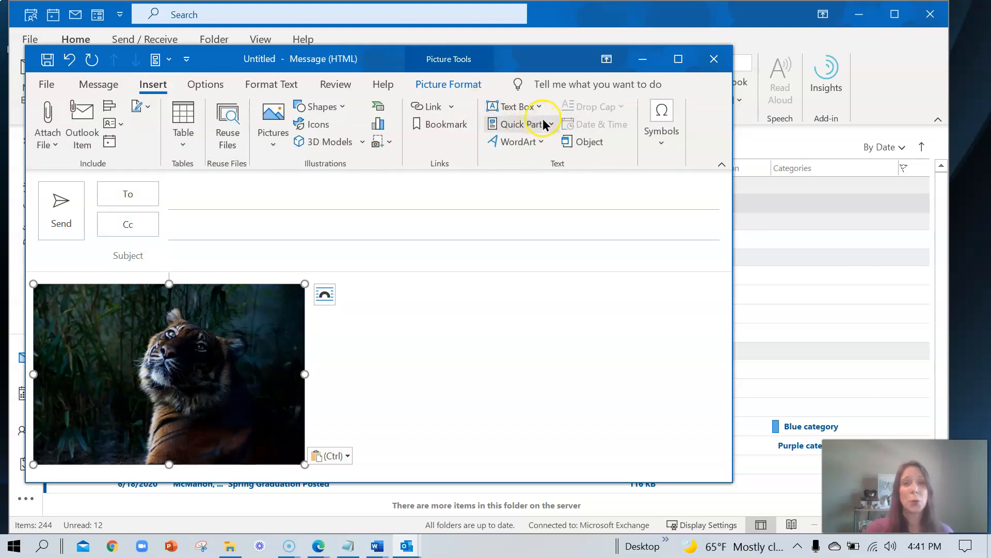
click(517, 124)
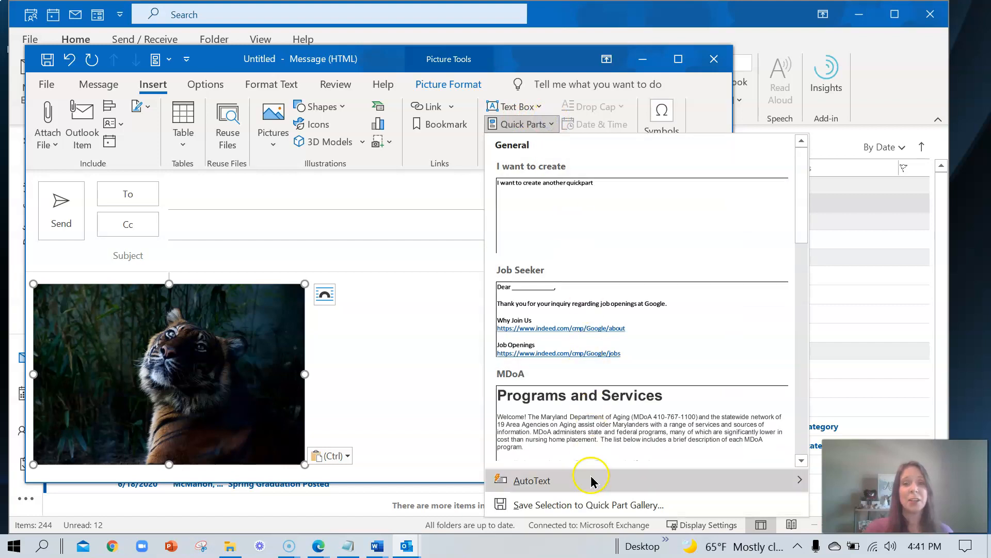
click(588, 505)
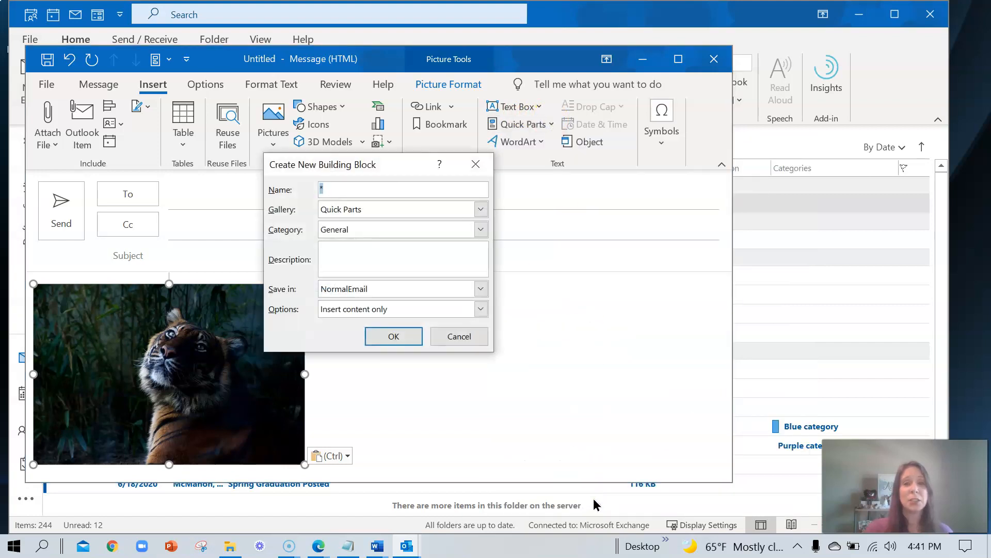
mouse_move(655, 448)
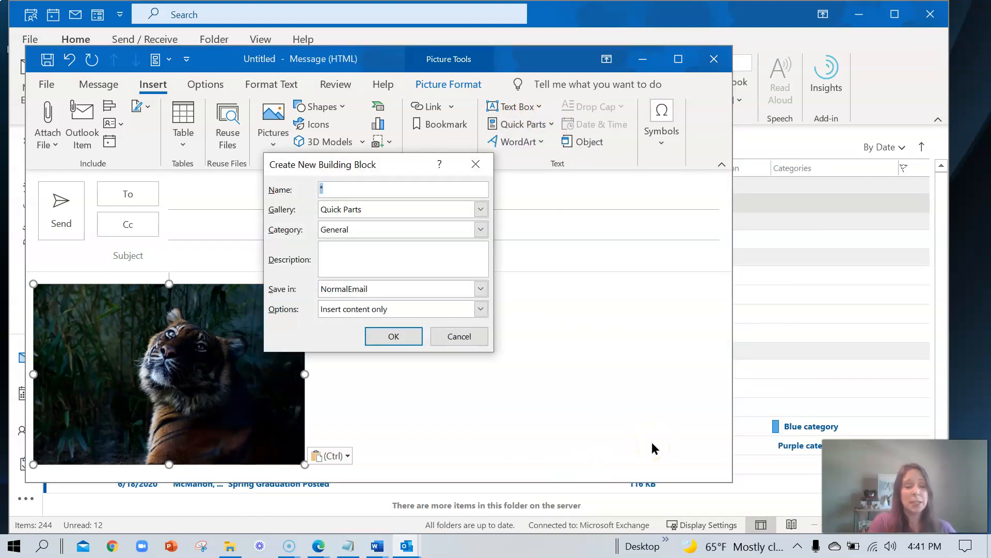
text(Tiger)
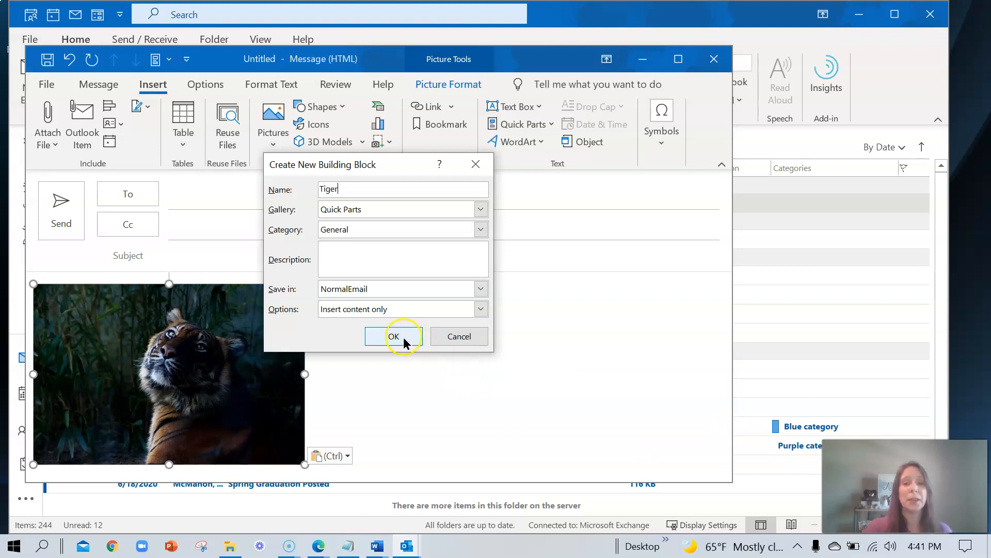
click(393, 337)
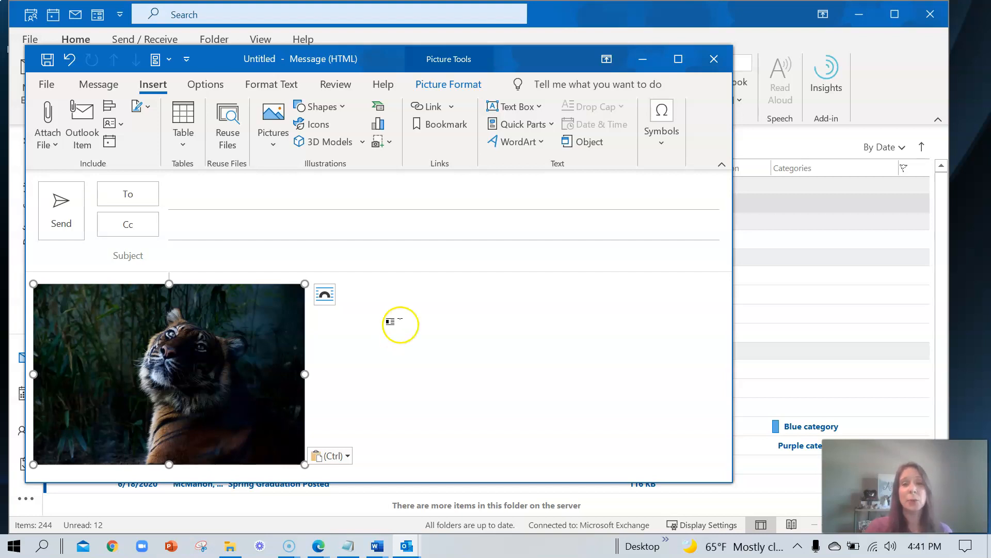
mouse_move(338, 392)
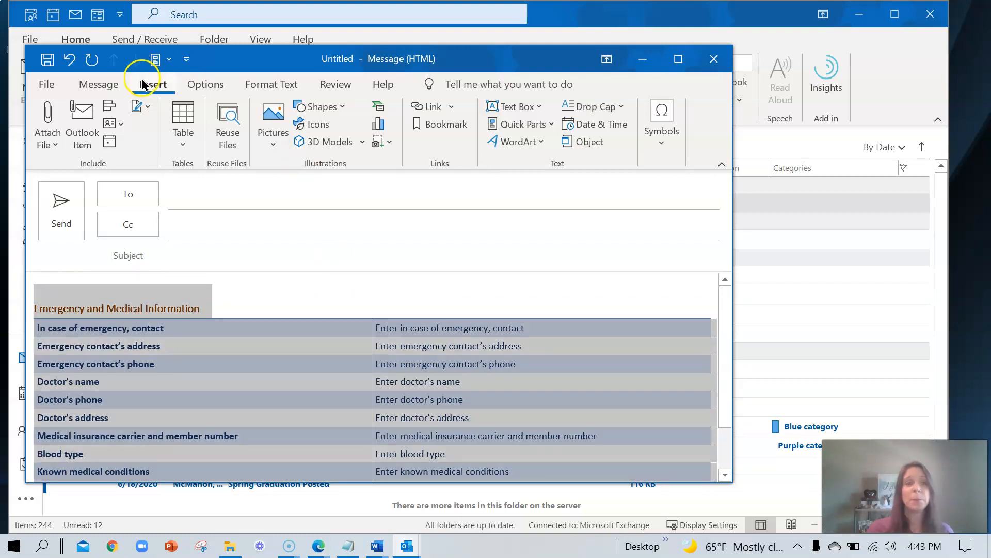
Open the Quick Parts gallery over the pasted Emergency and Medical Information table
click(523, 124)
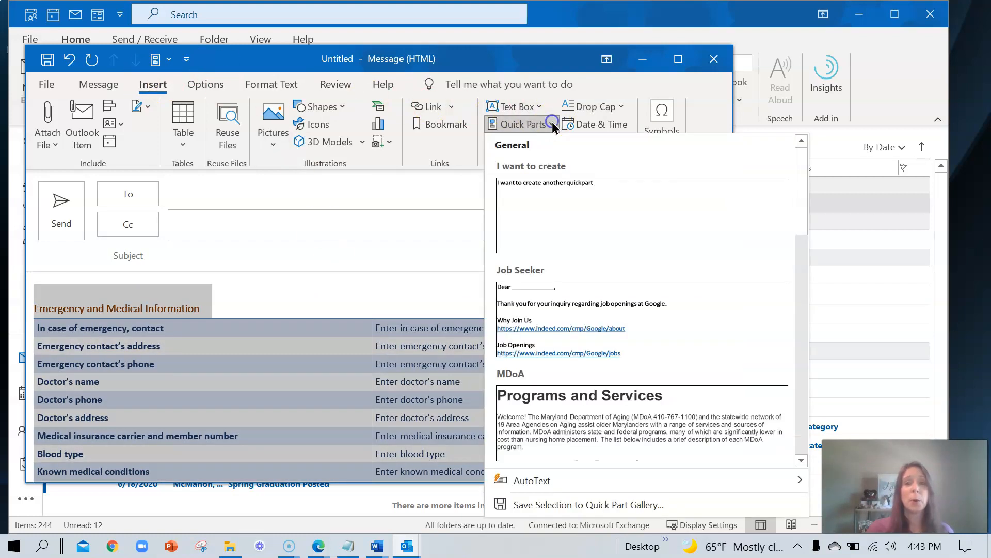
Save the Emergency and Medical Information table to the Quick Part Gallery
click(589, 505)
text(Emergency an)
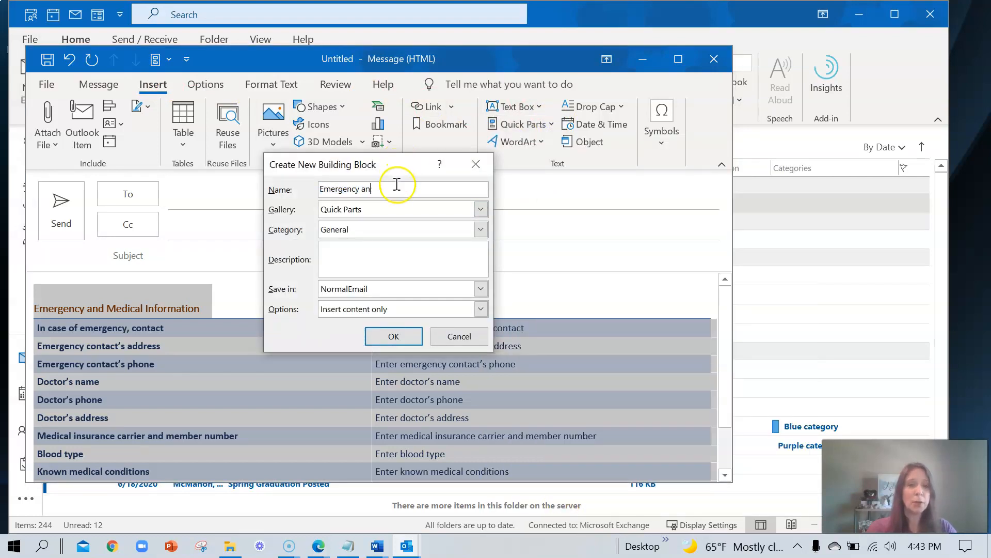
click(393, 336)
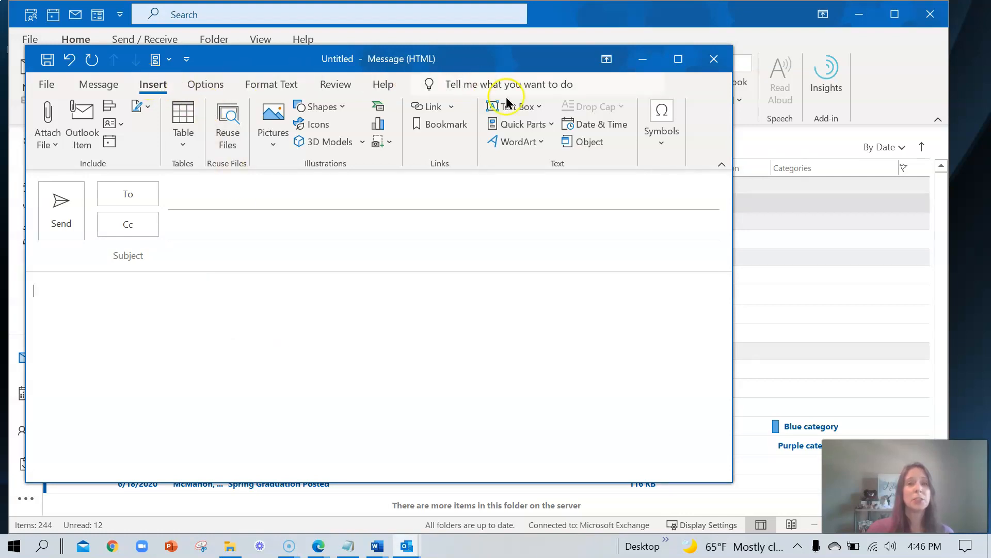
Reopen the Quick Parts gallery from the Insert ribbon to manage a saved entry
click(522, 124)
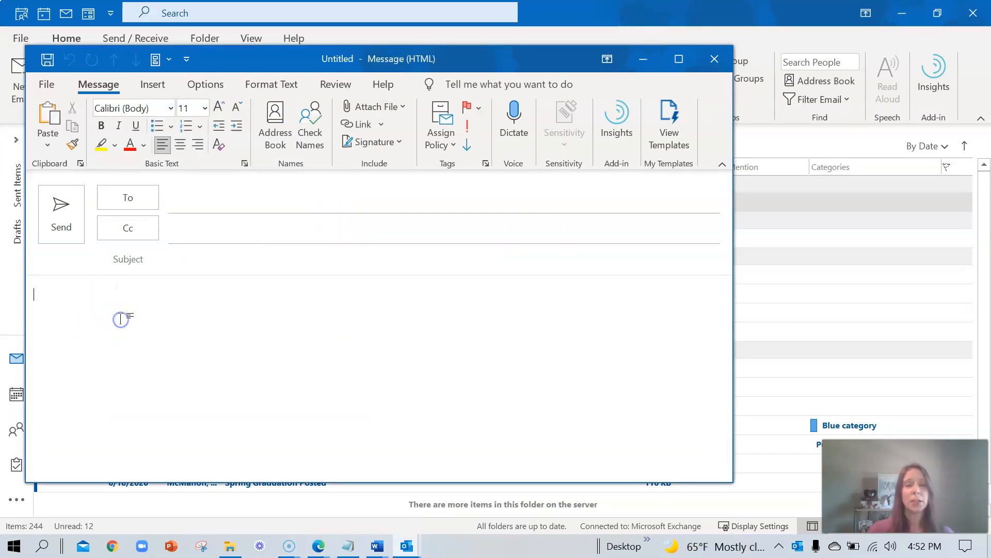
mouse_move(235, 301)
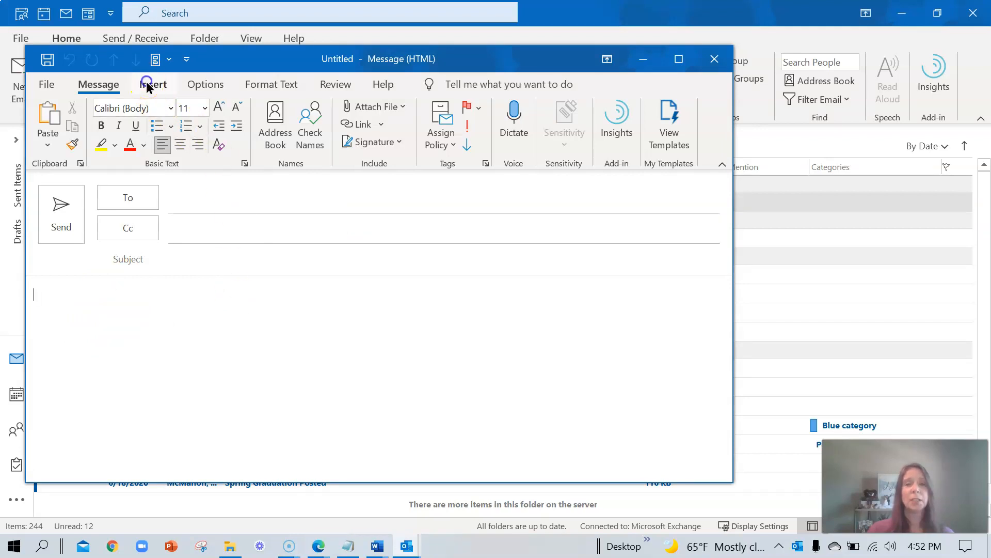
click(152, 84)
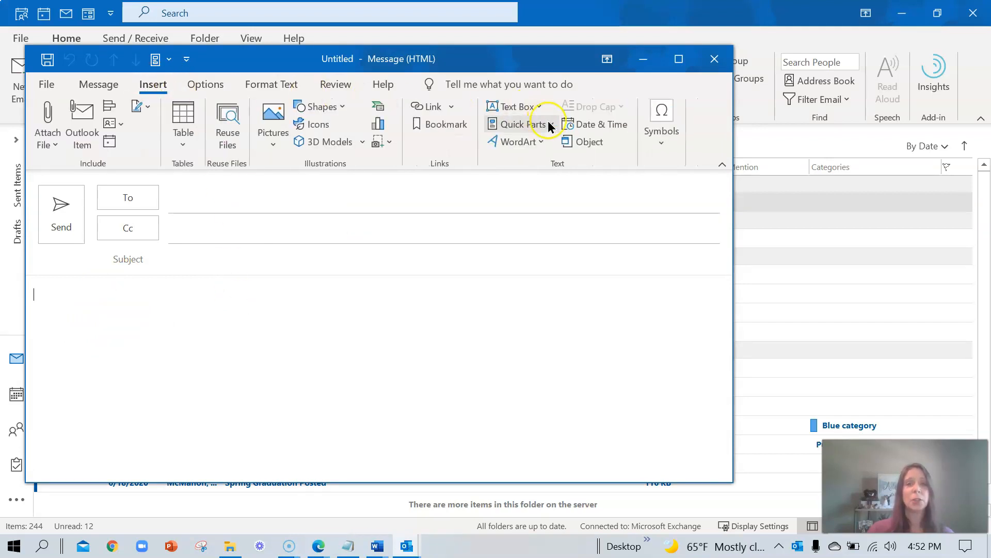
click(518, 124)
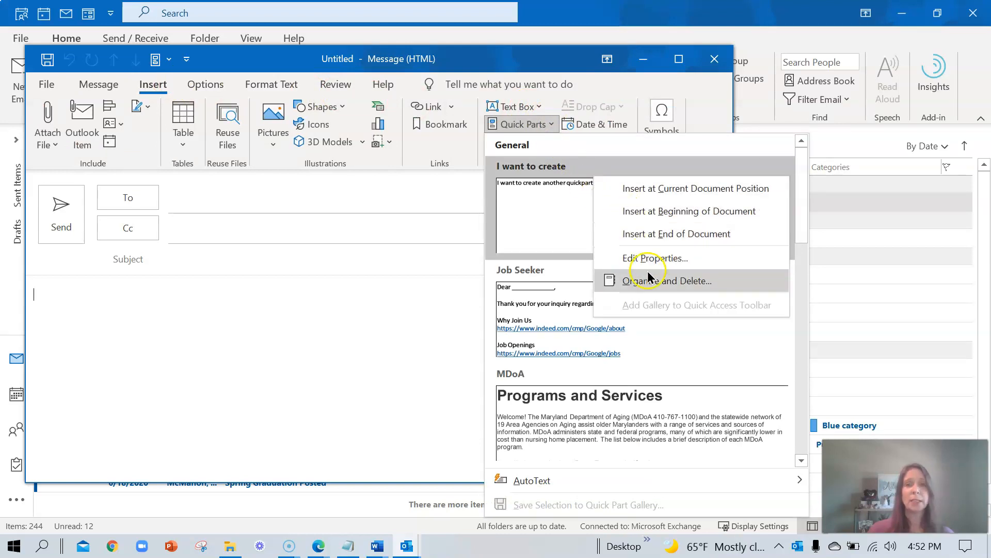
Delete the MDoA entry in the Building Blocks Organizer, confirm, and close the organizer
click(667, 281)
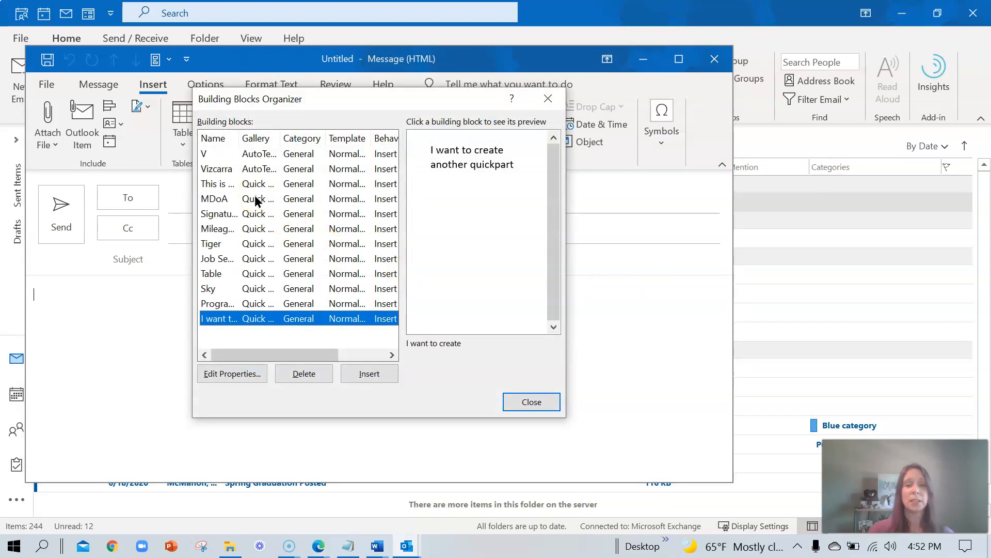
click(215, 199)
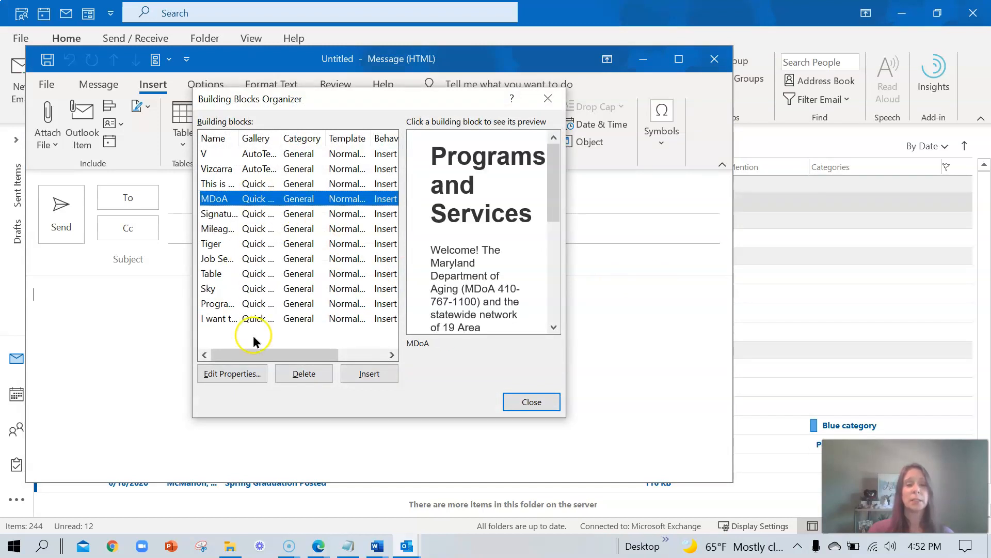
click(304, 374)
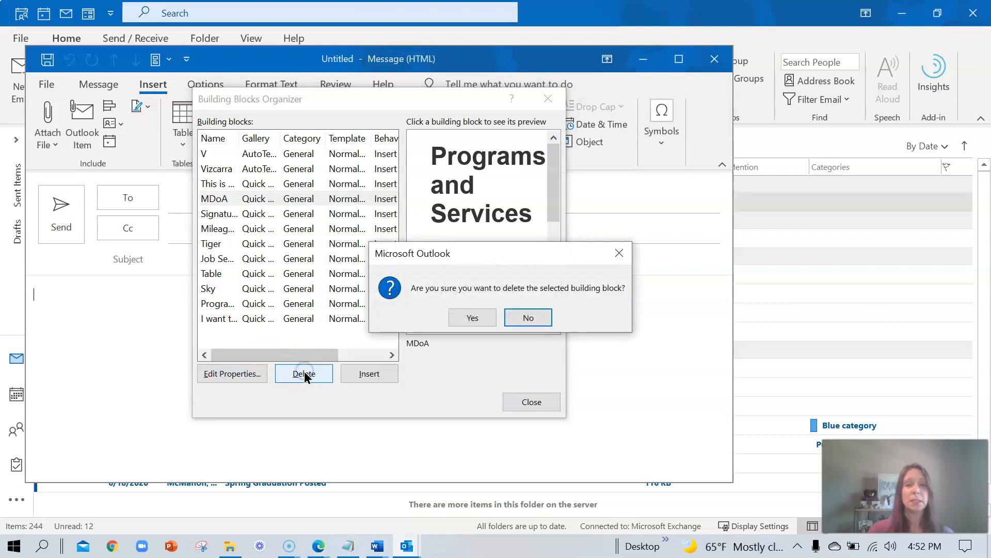
mouse_move(484, 324)
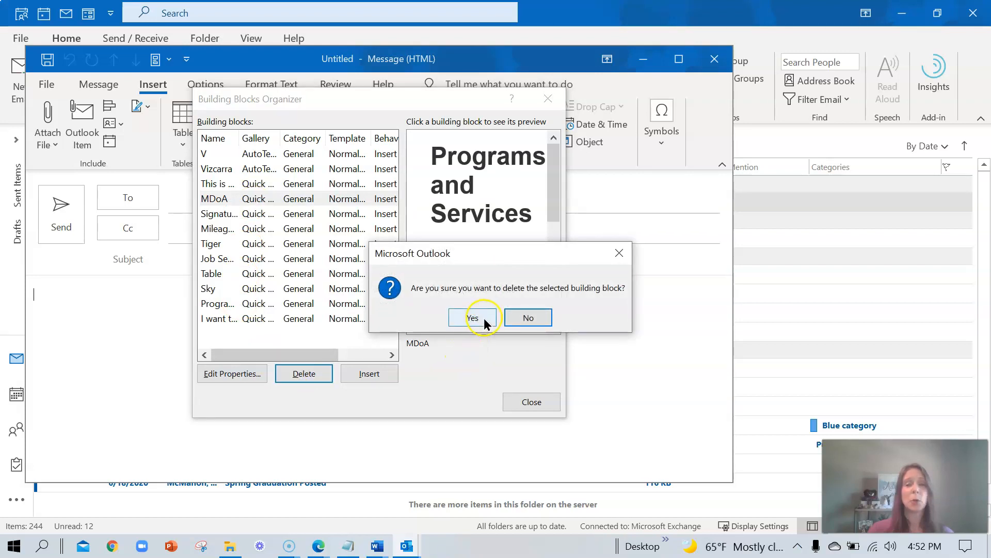
click(473, 318)
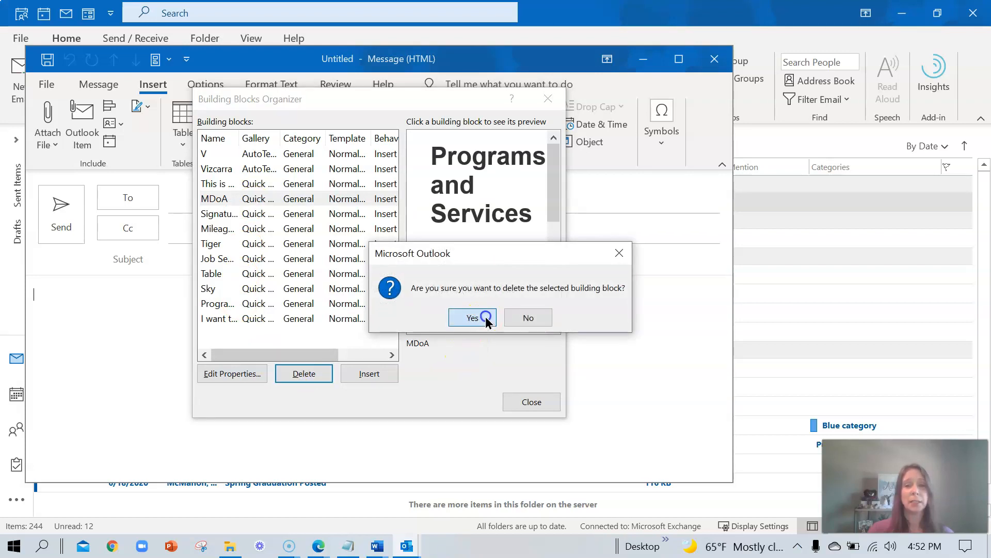
click(472, 317)
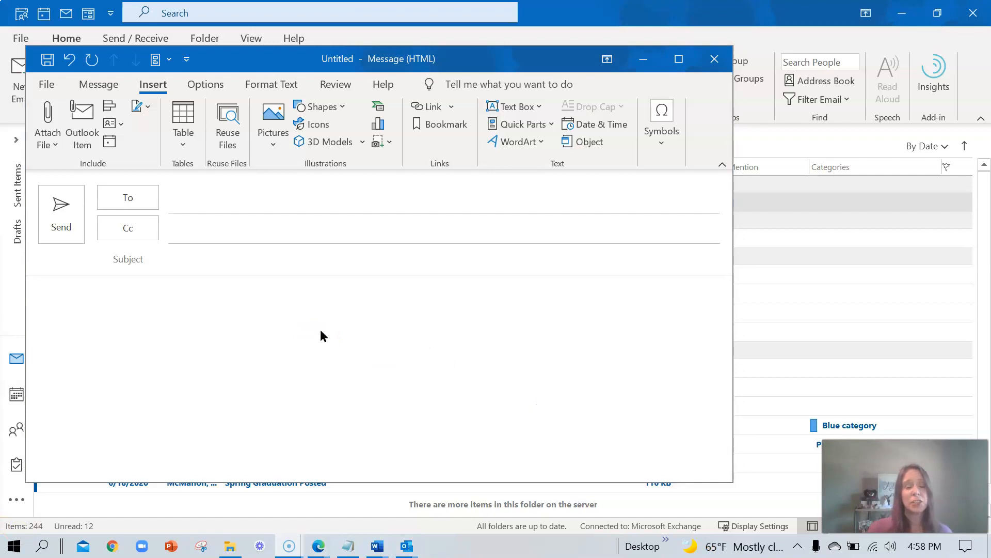
mouse_move(325, 333)
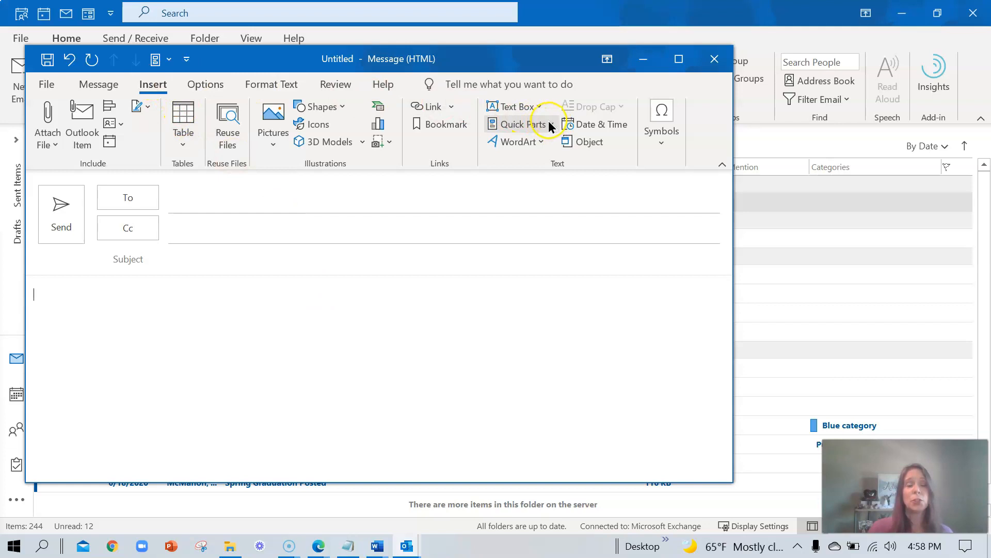
Open the Quick Parts gallery to insert the Job Seeker entry
click(519, 124)
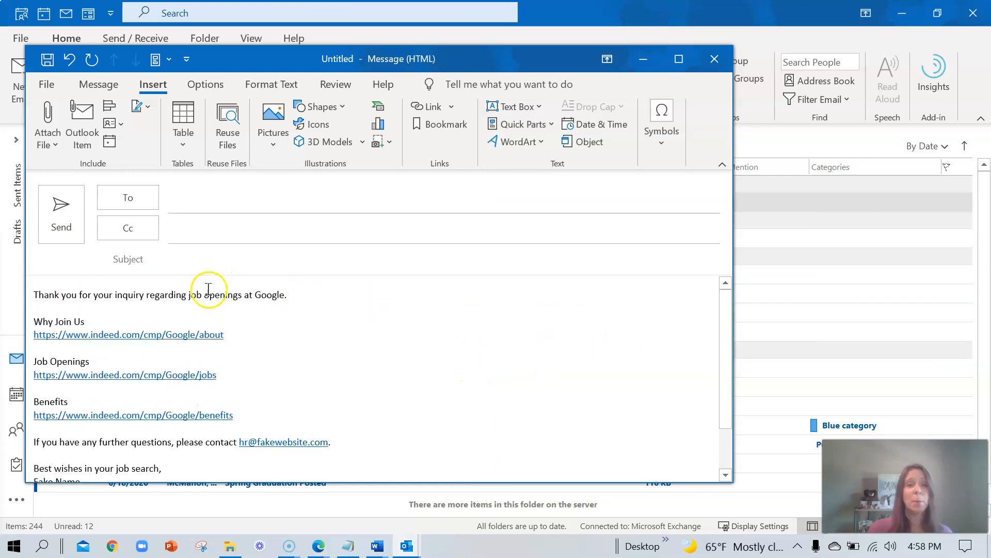
Bold the section headers and save the whole message body over the existing 'Thank you' Quick Part
double_click(58, 321)
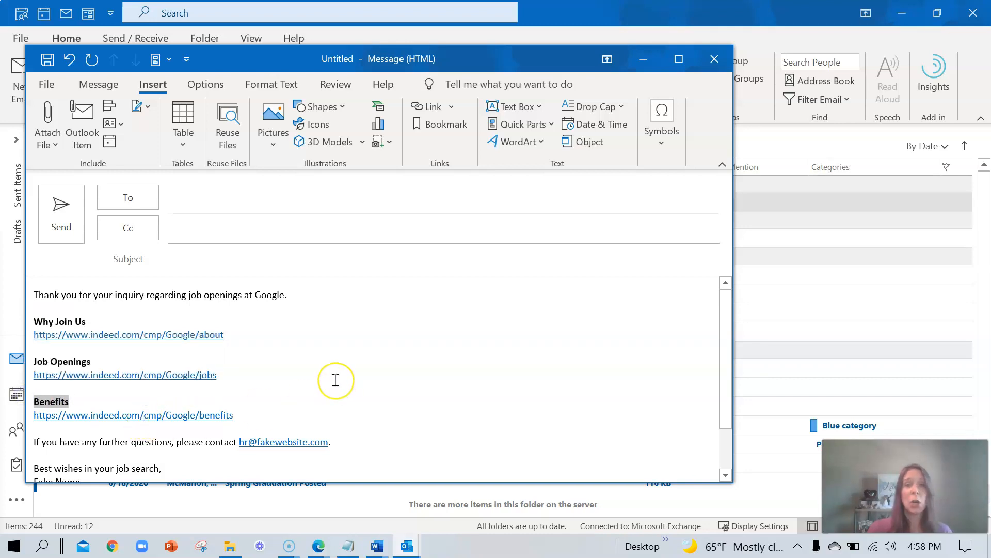
key(ctrl+a)
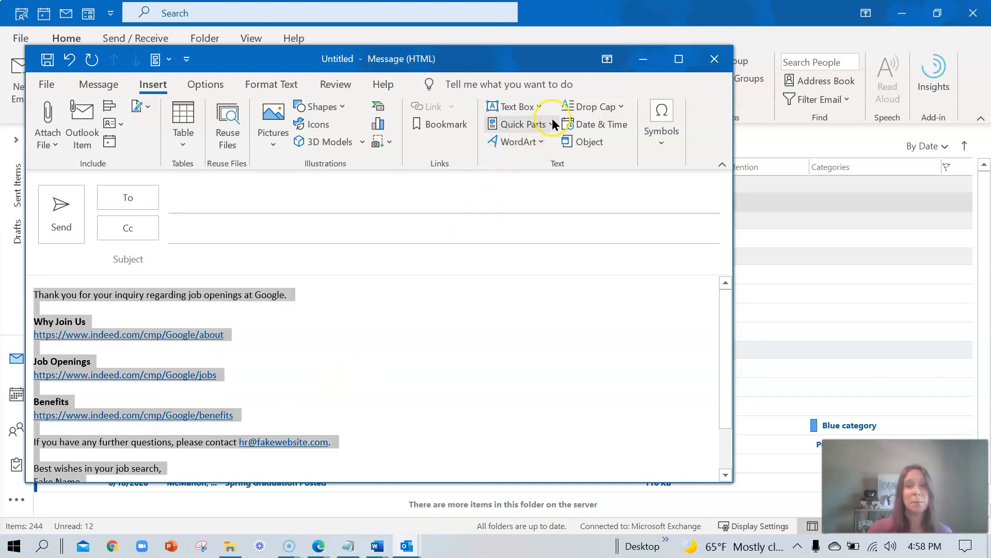
click(517, 124)
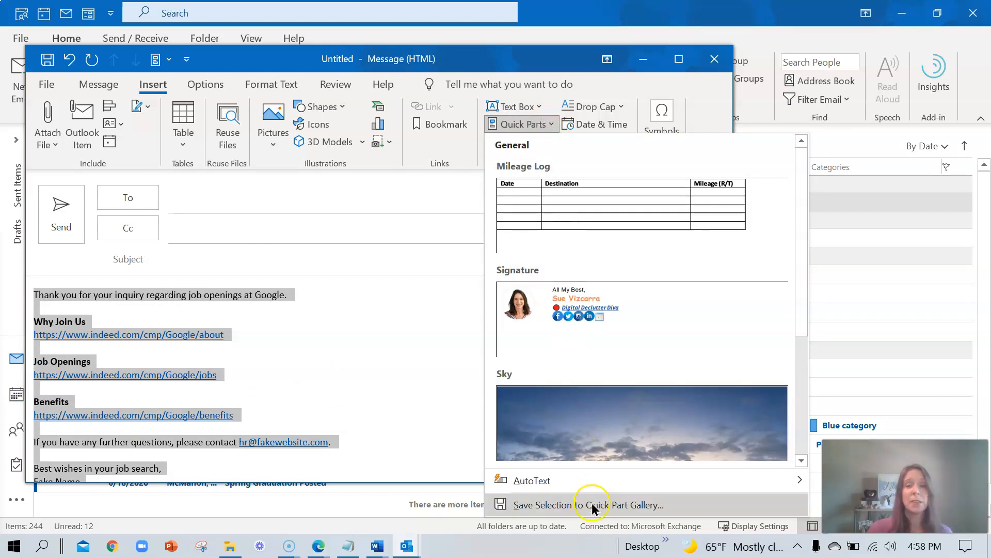
click(591, 505)
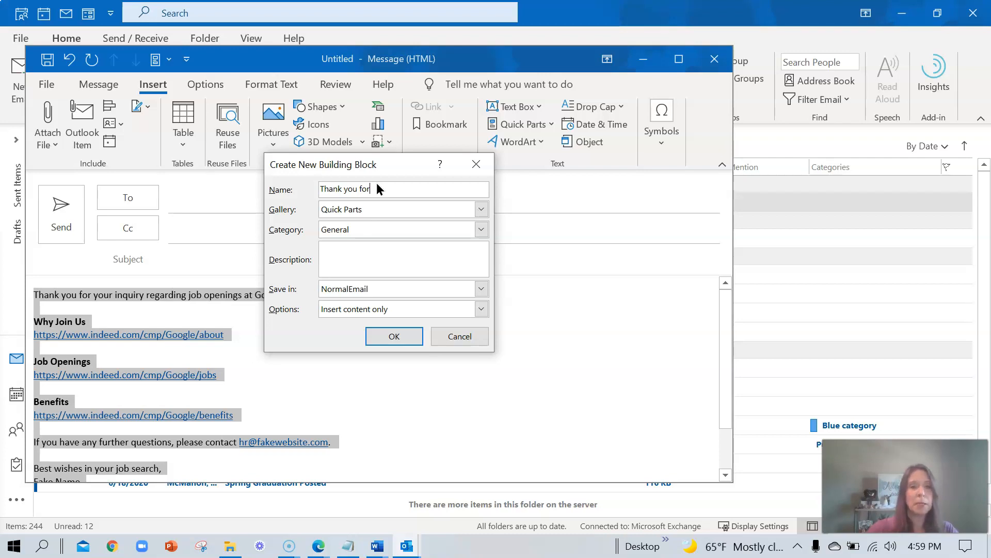
key(Backspace)
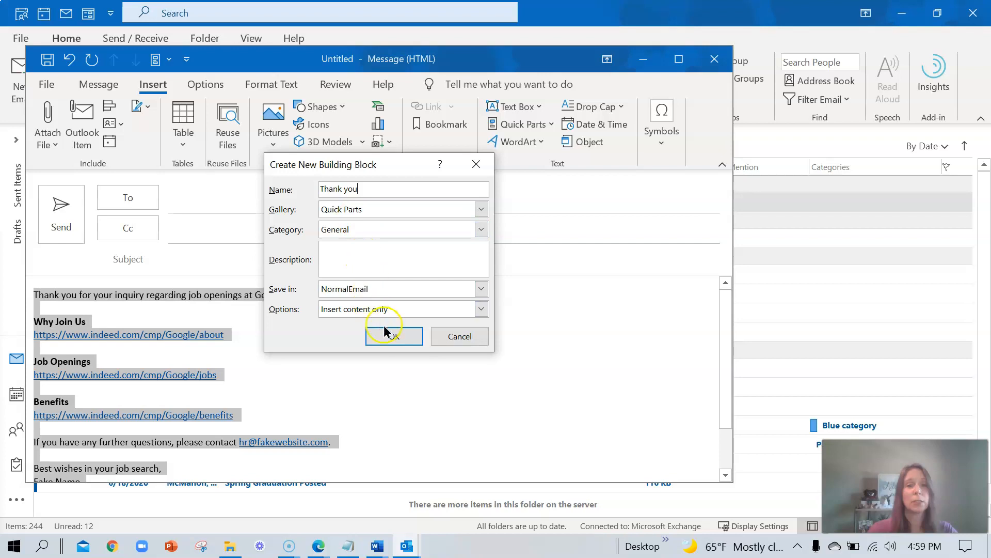
click(394, 336)
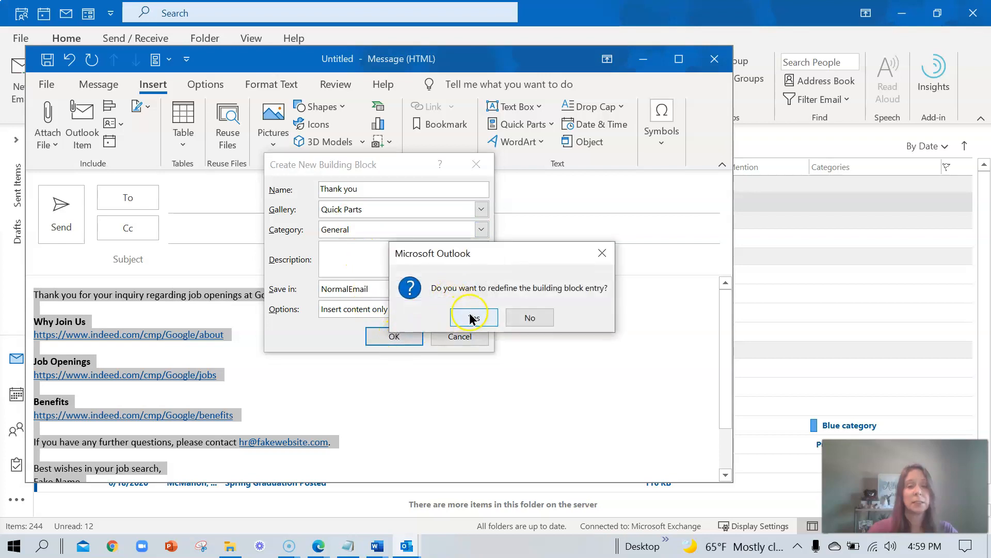
click(473, 317)
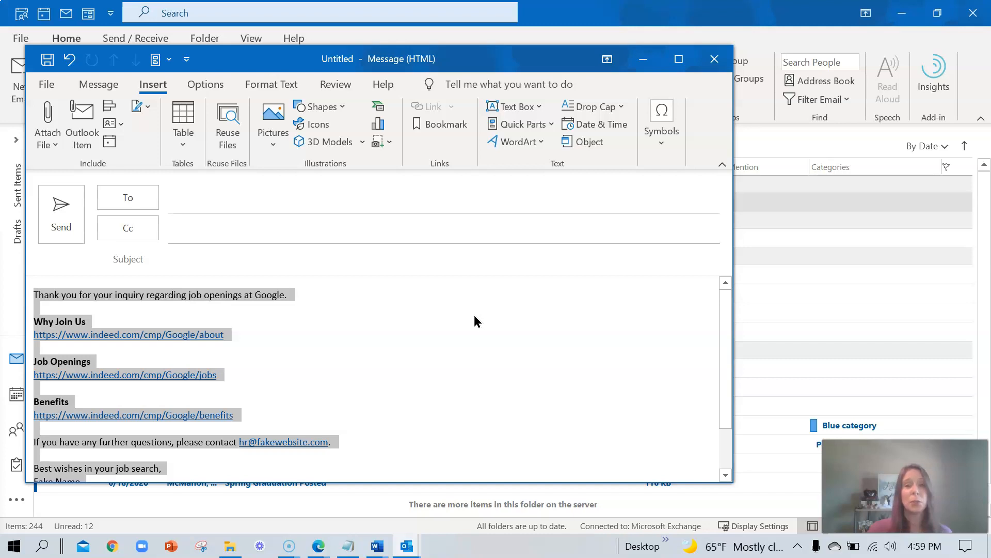
mouse_move(471, 331)
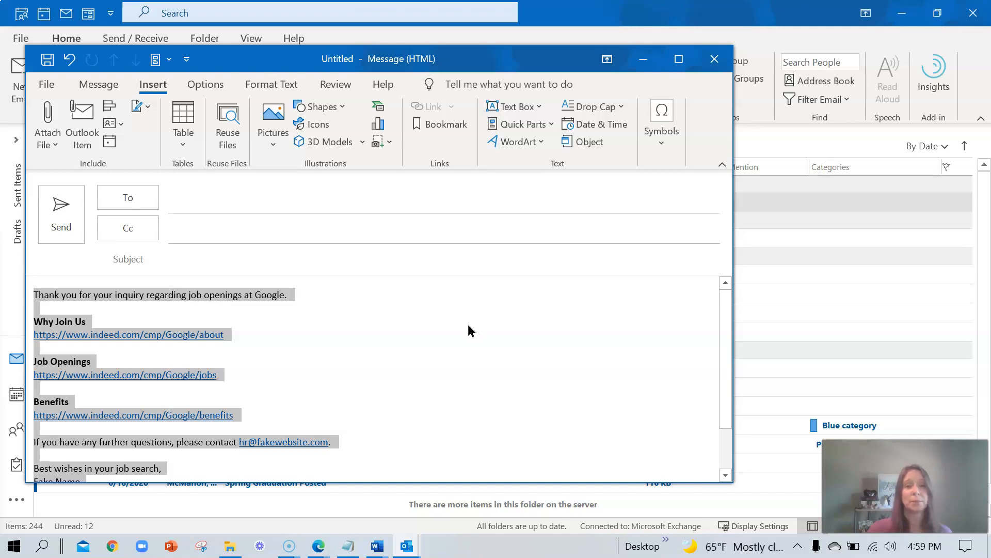
Close the message window without keeping the draft
click(714, 58)
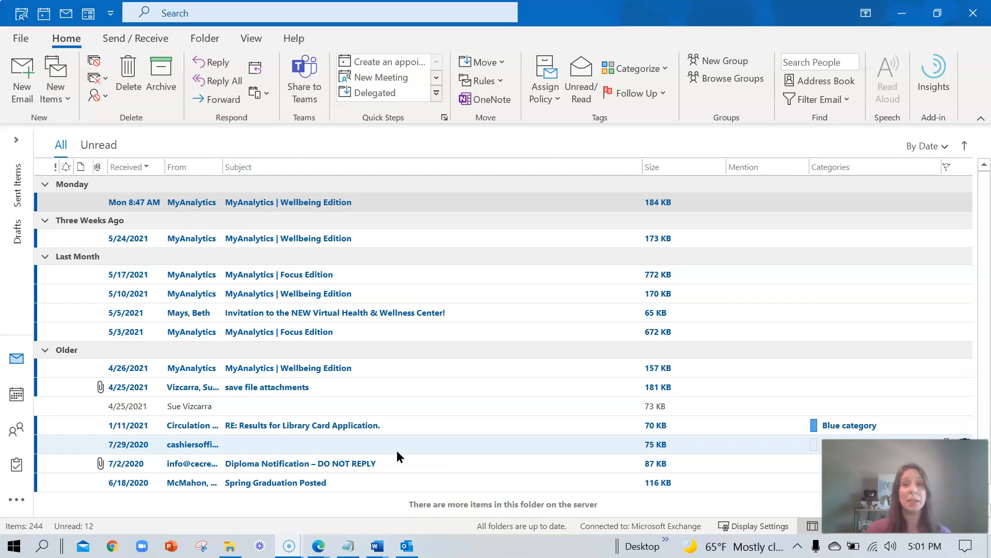
mouse_move(408, 455)
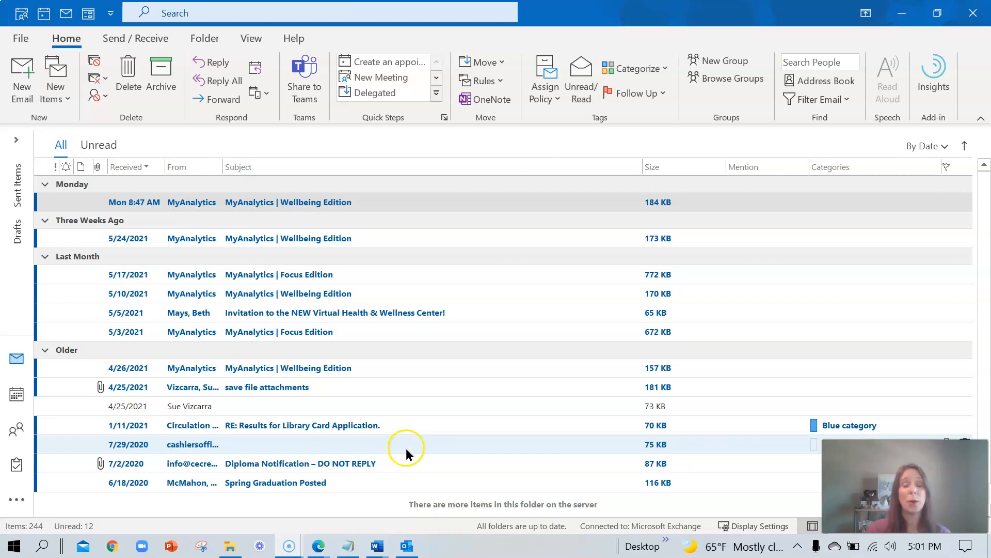